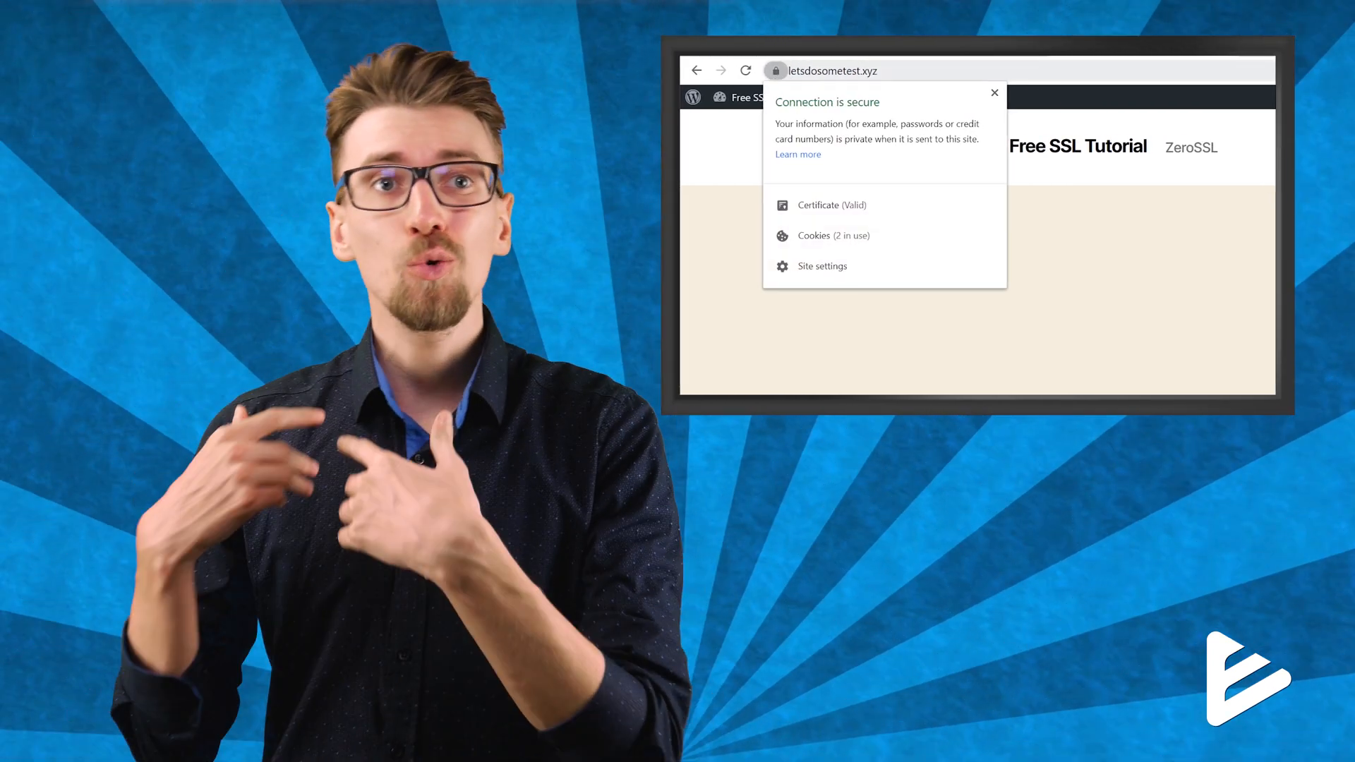
Step: Search the plugin directory for 'simp' and install Really Simple SSL
left_click(995, 92)
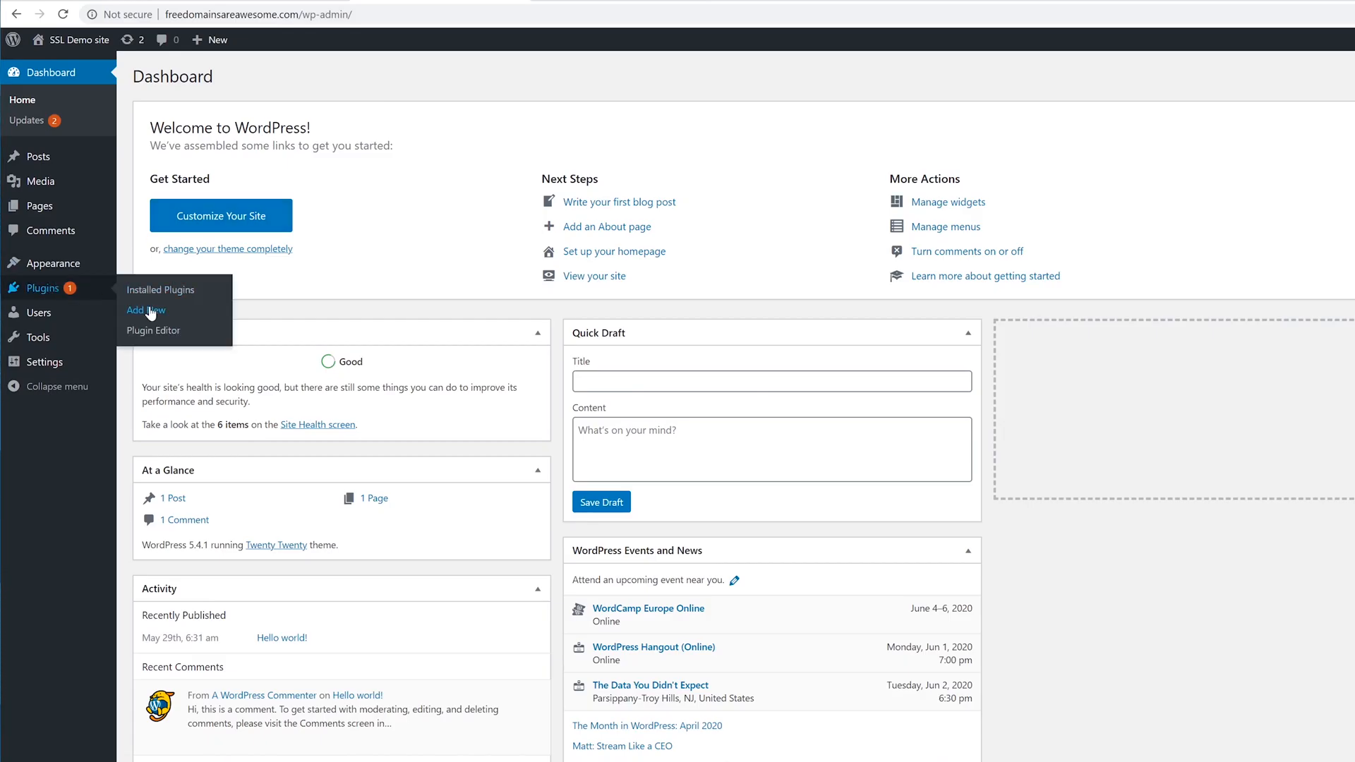
left_click(146, 310)
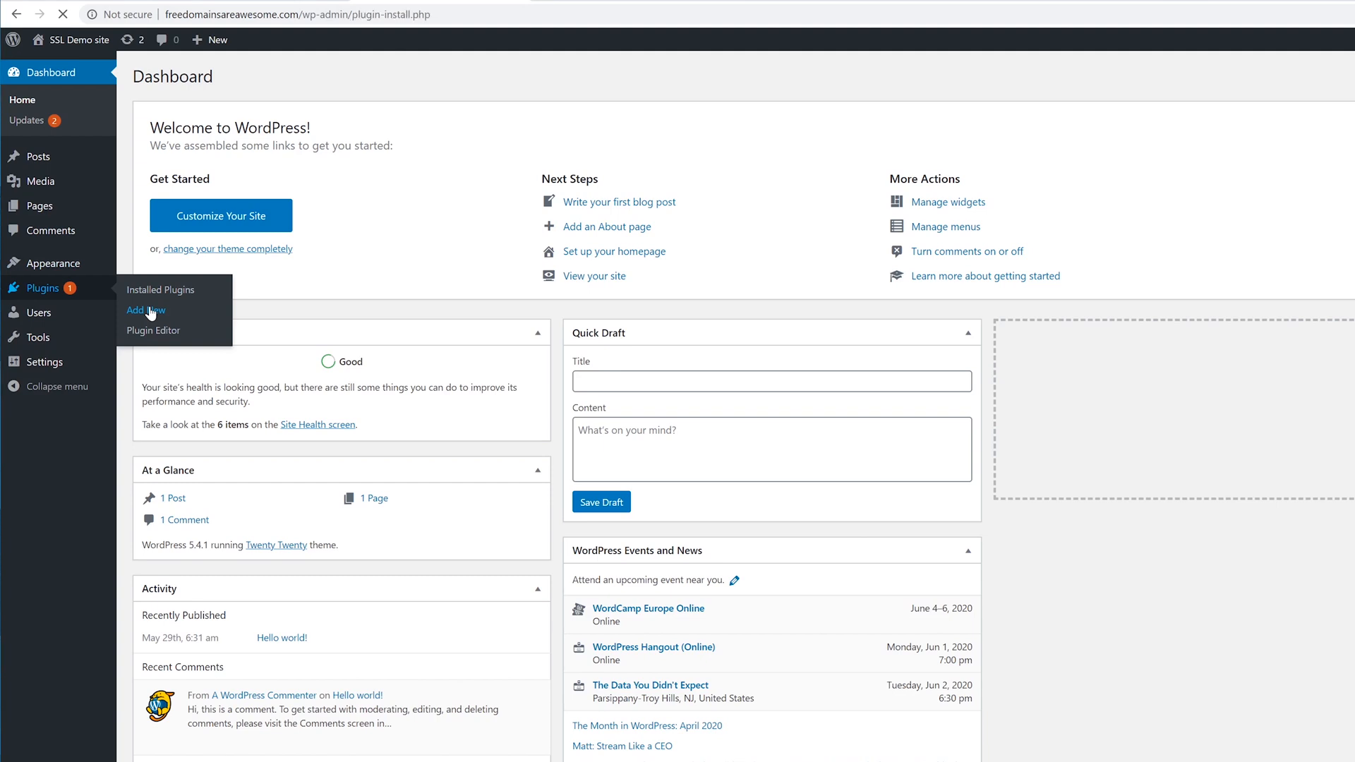
type("simp")
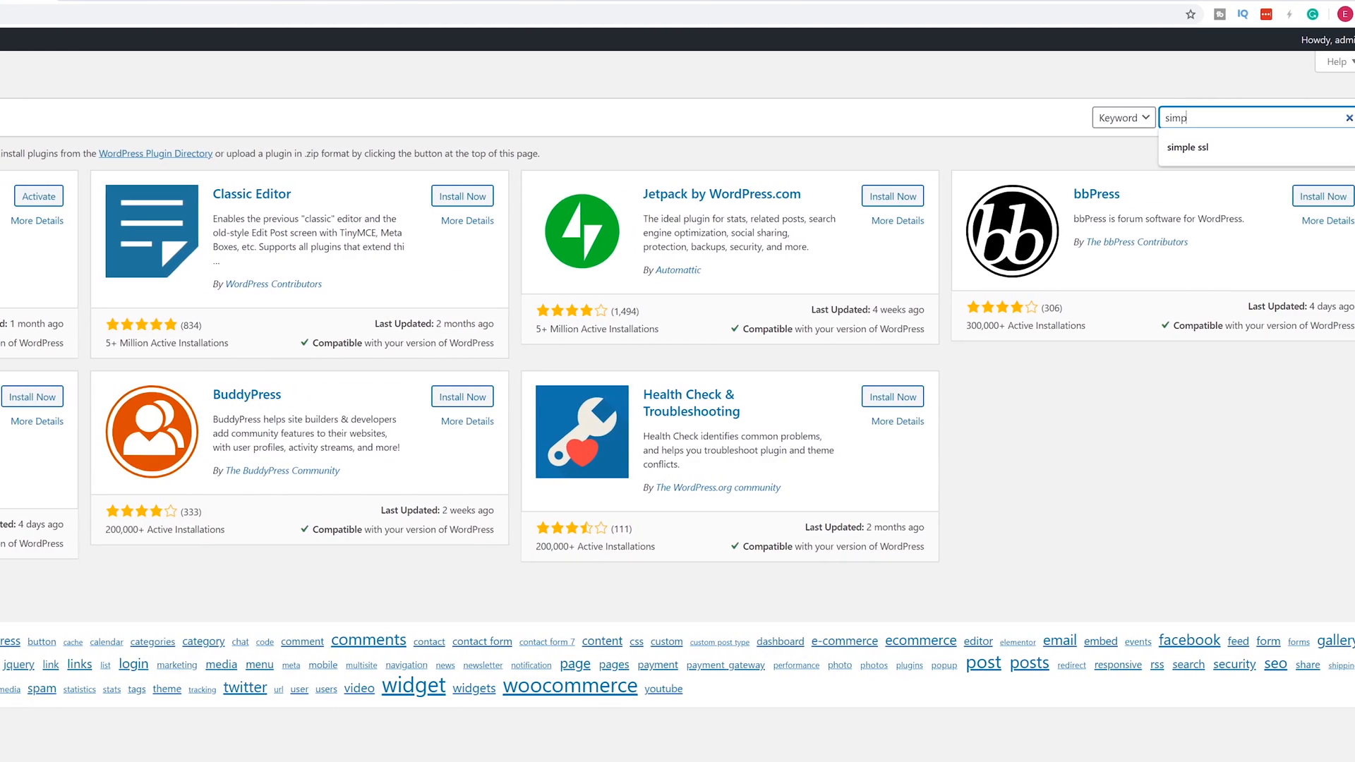
left_click(1187, 147)
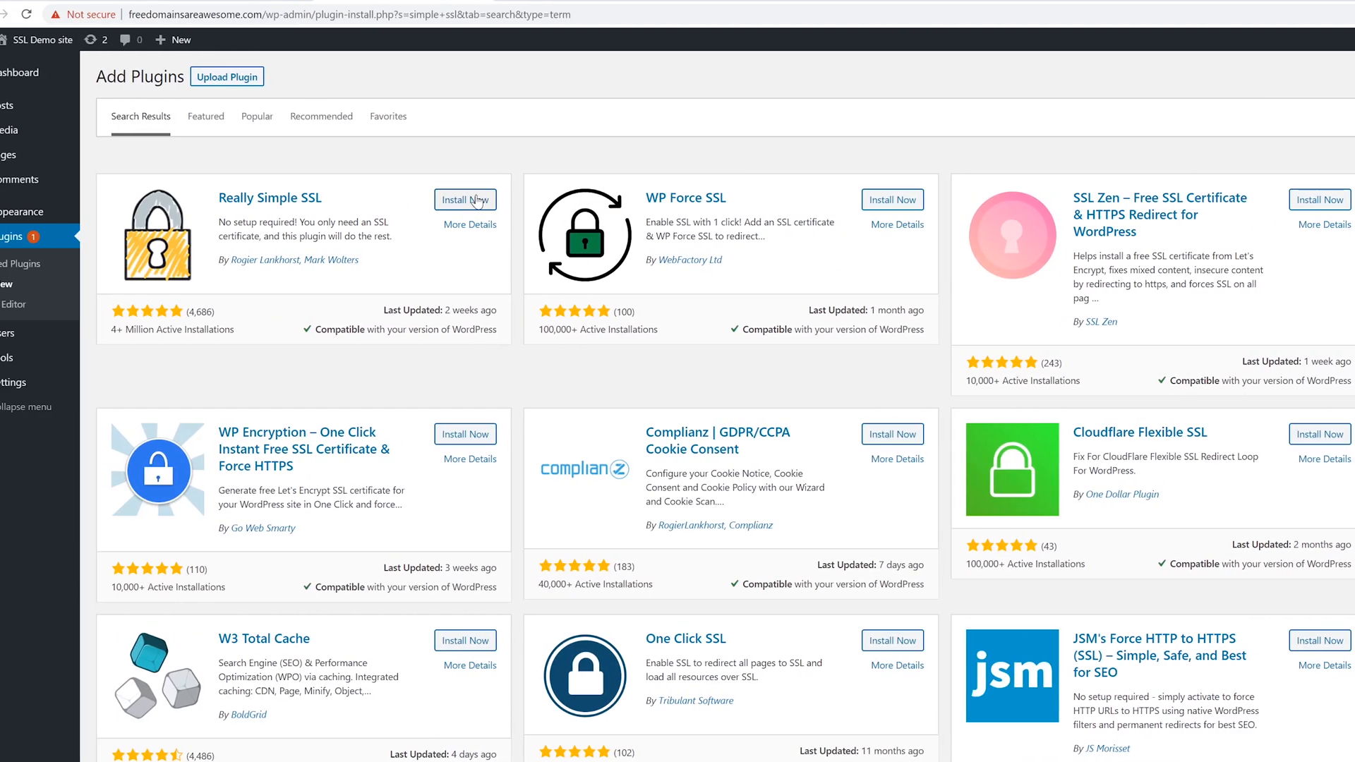
left_click(466, 200)
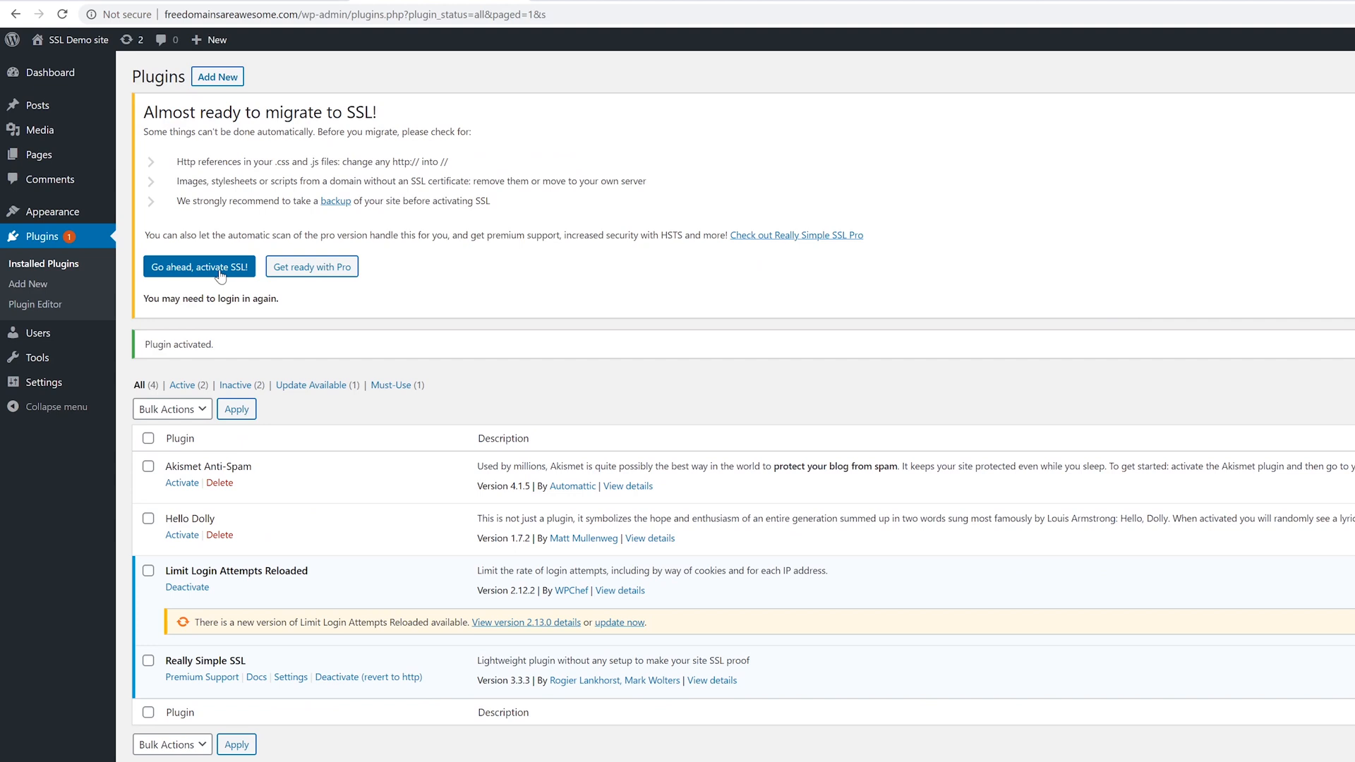
Step: Activate SSL with 'Go ahead, activate SSL!' and confirm the site's padlock shows a secure connection
left_click(200, 267)
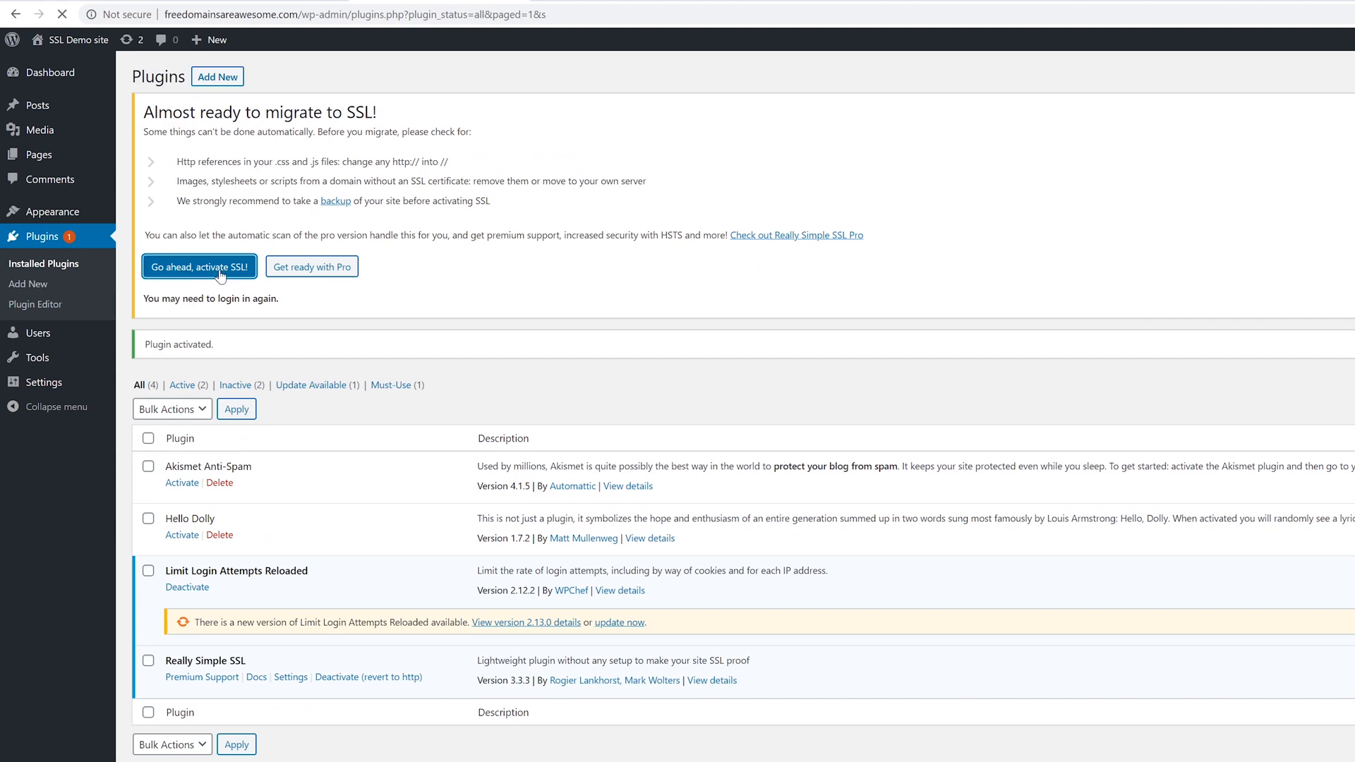
left_click(200, 267)
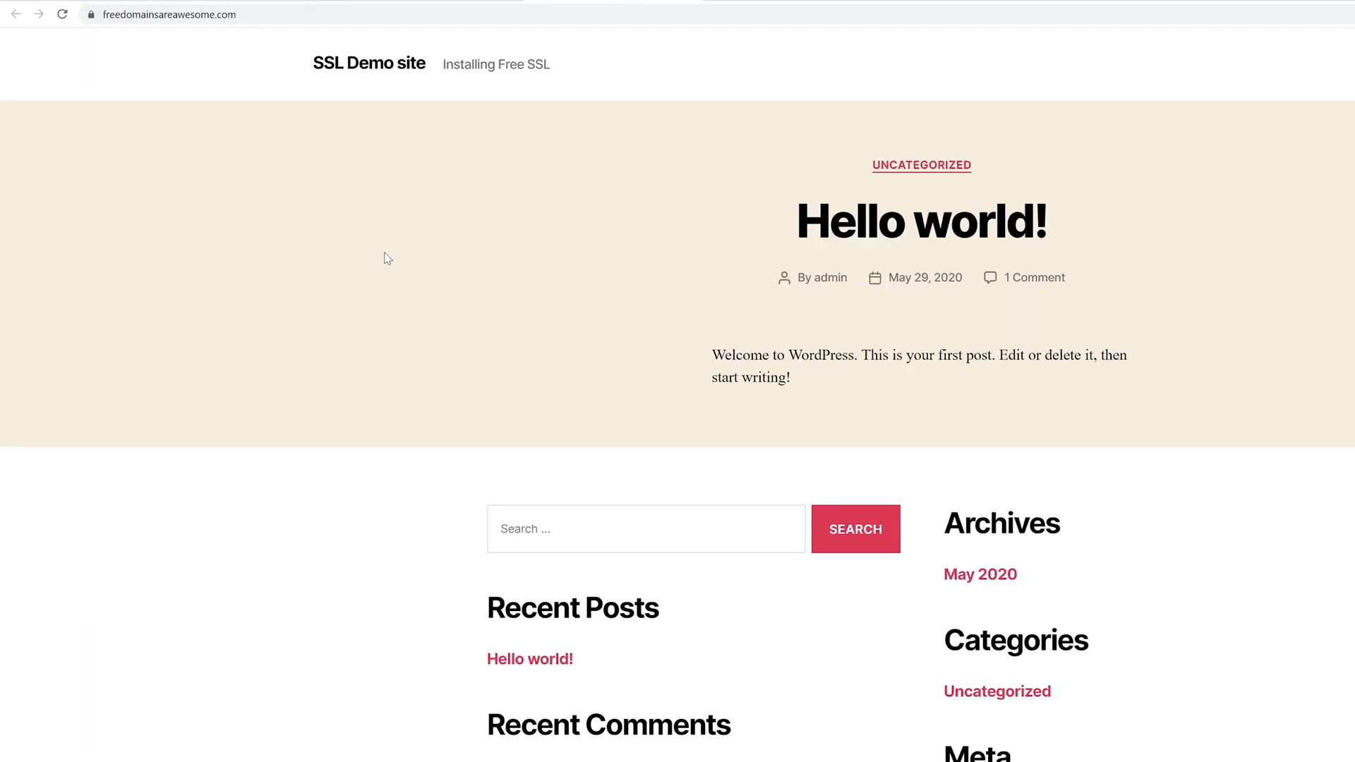
left_click(91, 14)
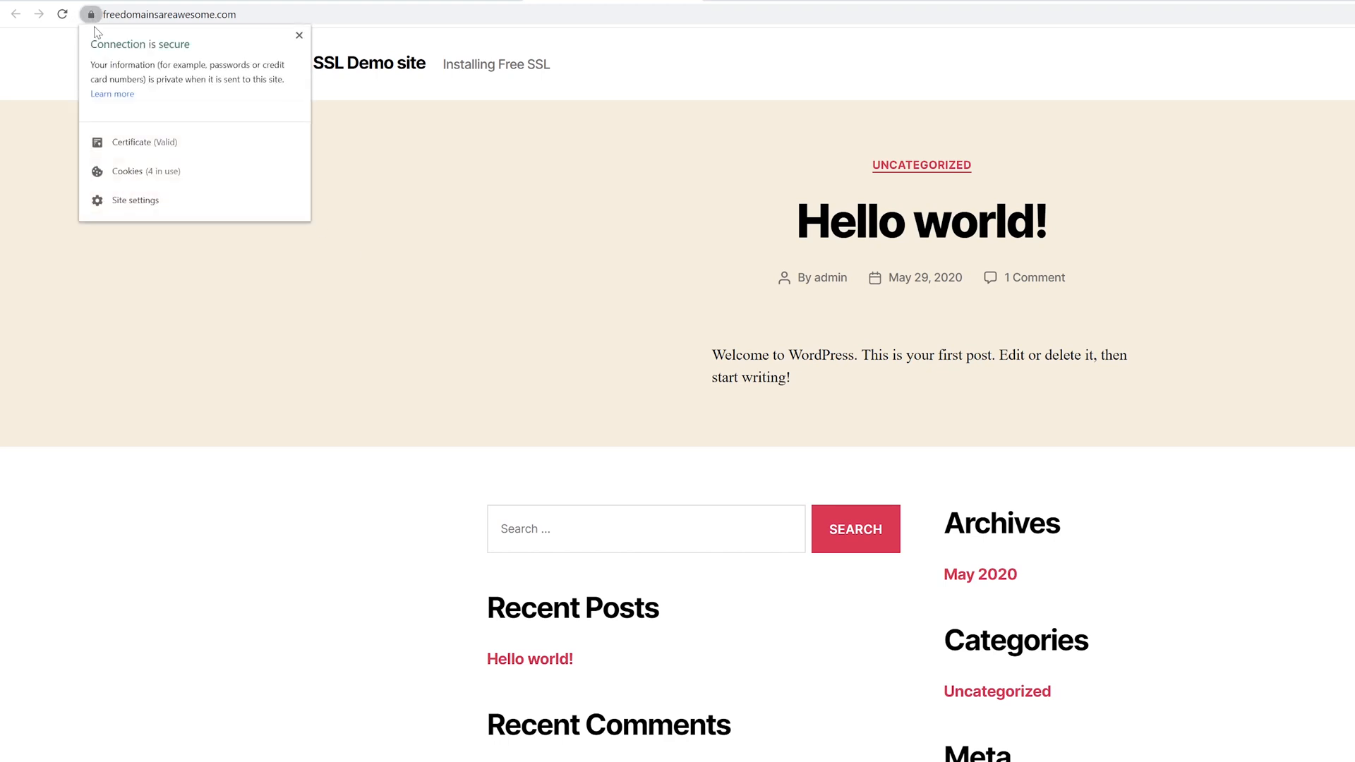